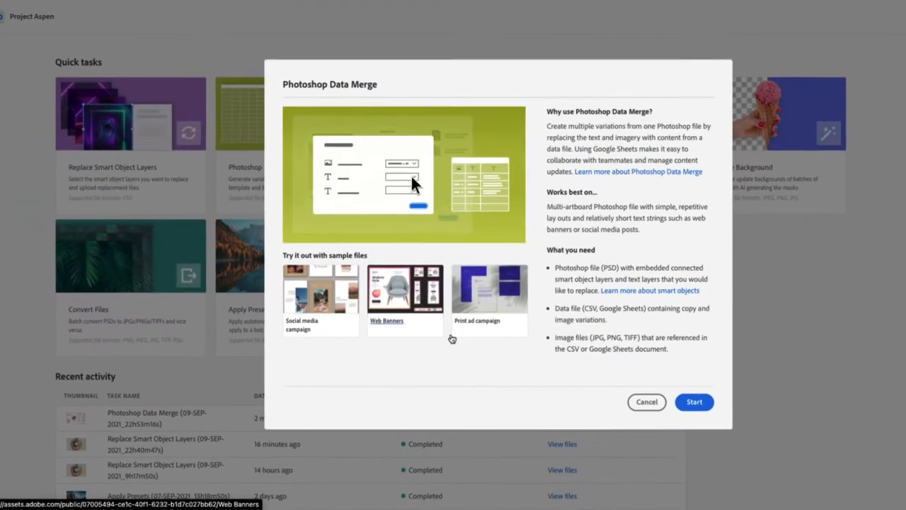
Begin a new Photoshop Data Merge using WebBannerAds.psd from the Desktop as the template.
left_click(693, 402)
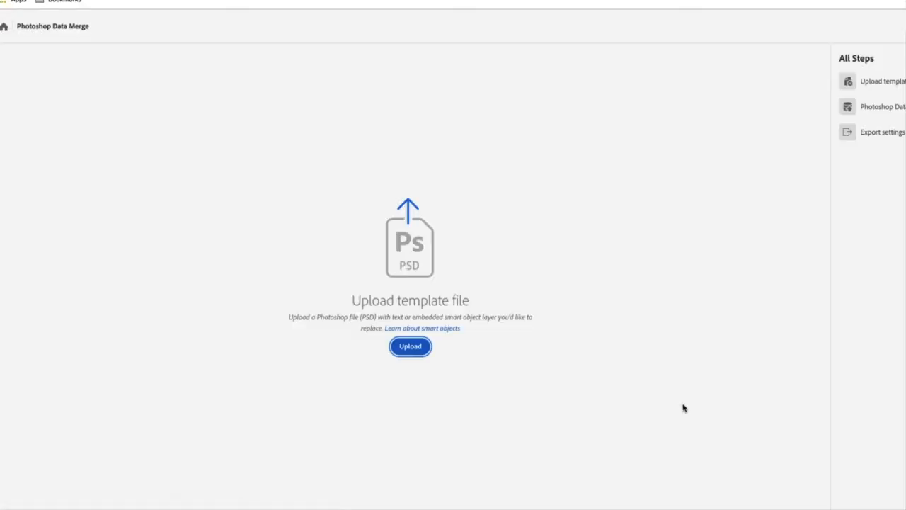
left_click(410, 346)
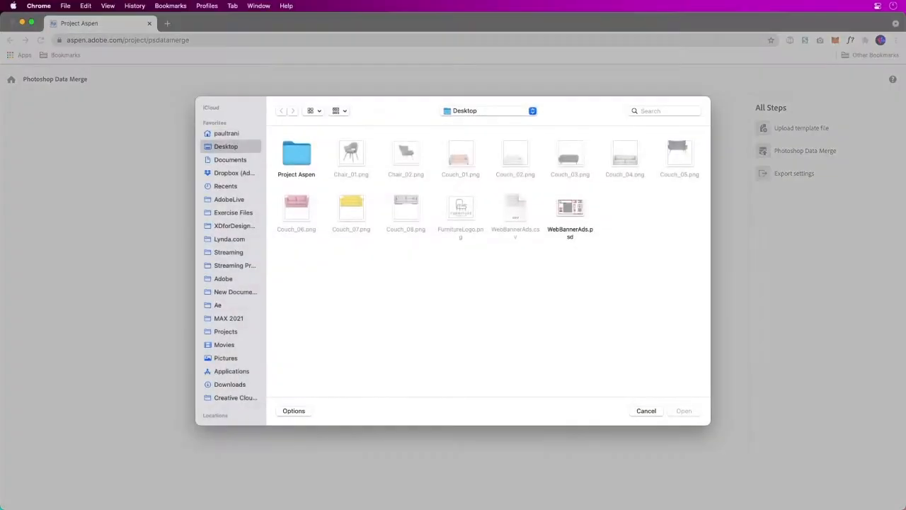
left_click(570, 209)
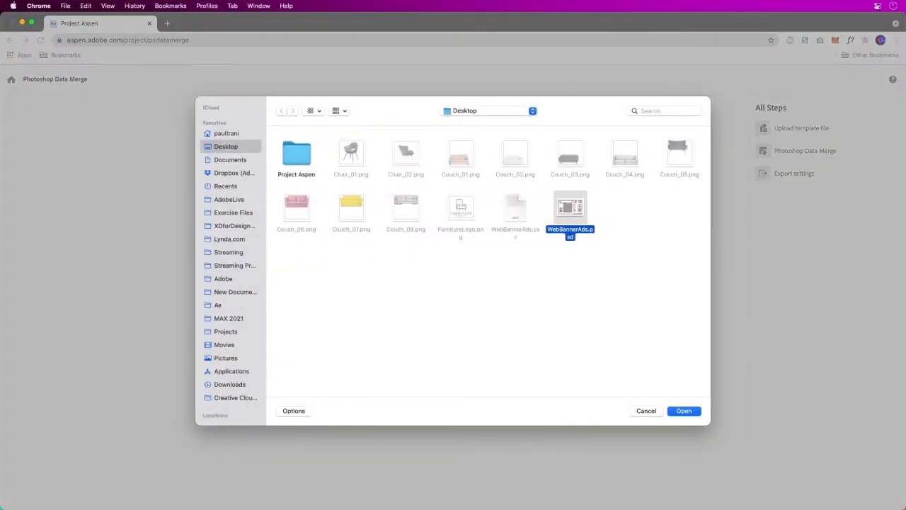
left_click(683, 411)
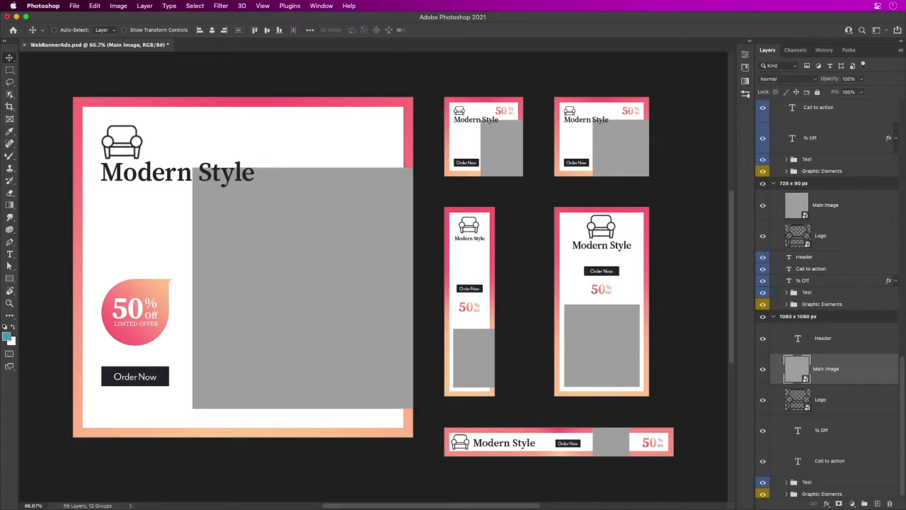
mouse_move(762, 368)
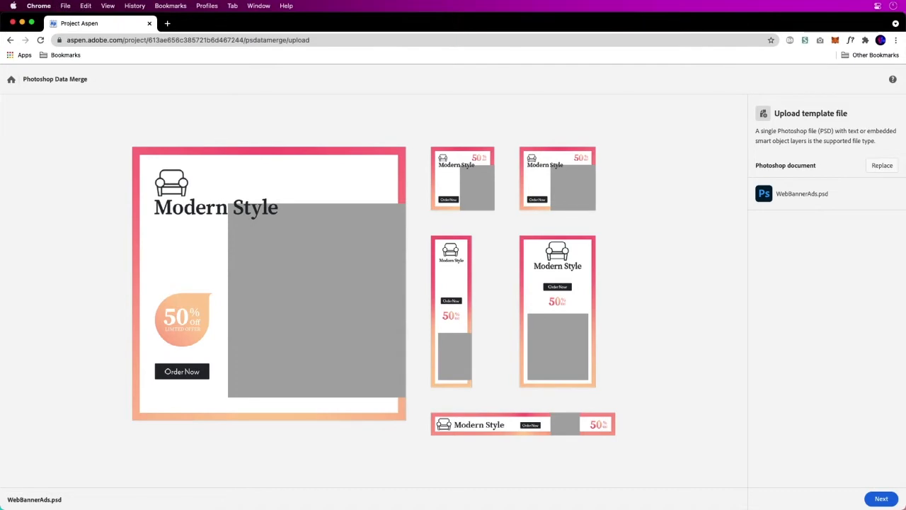
Advance to the data source step and pick WebBannerAds.csv from the Desktop.
left_click(882, 498)
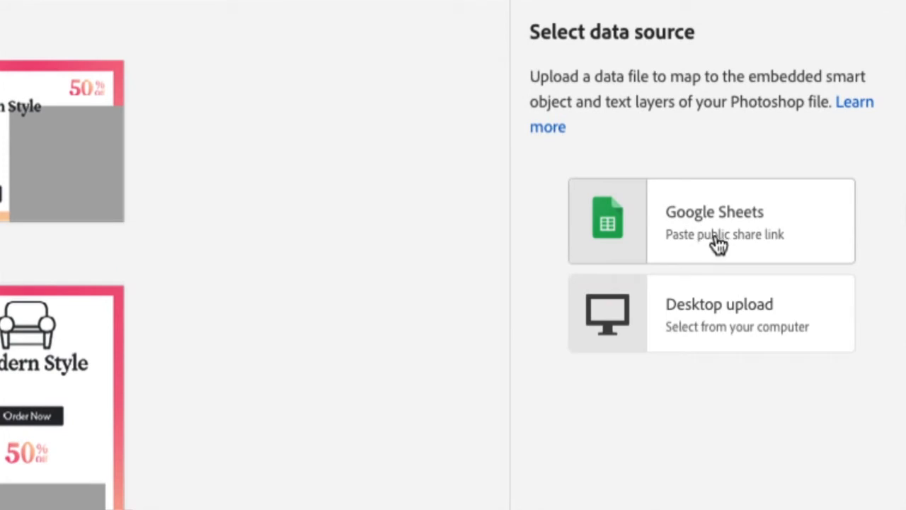
mouse_move(714, 333)
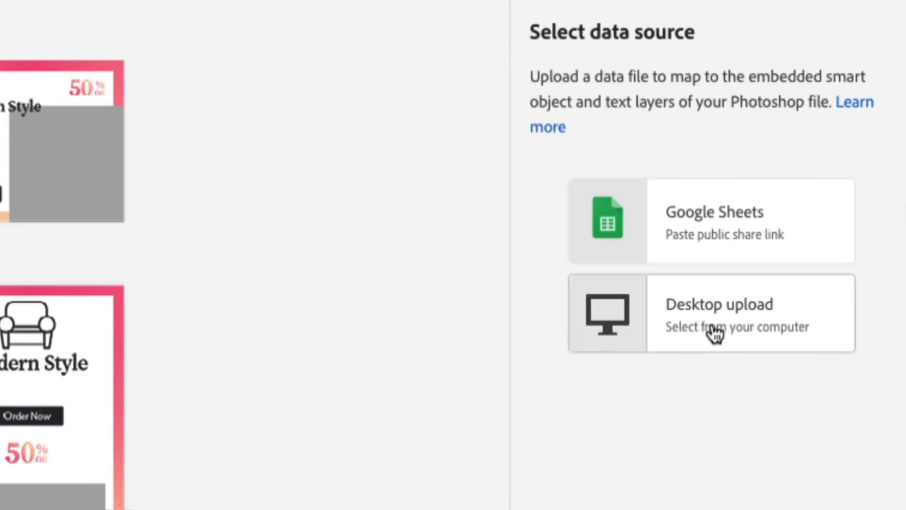
left_click(710, 313)
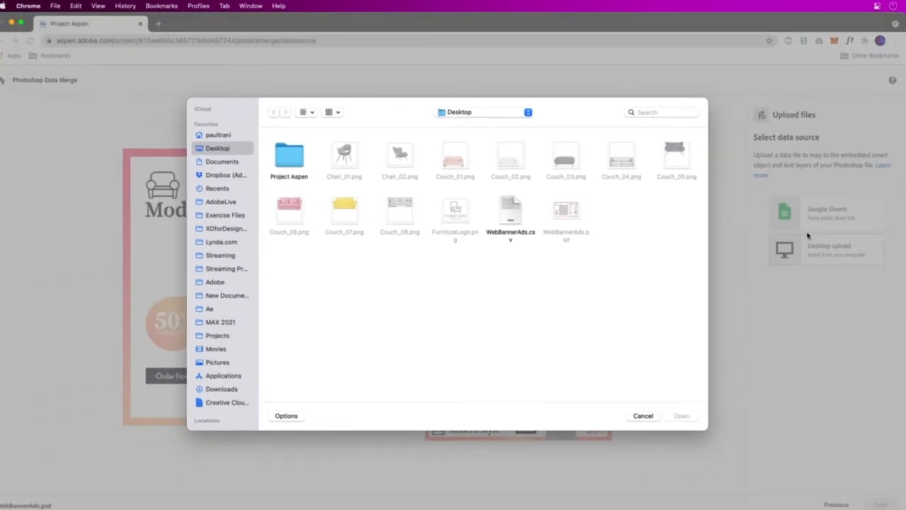
left_click(510, 212)
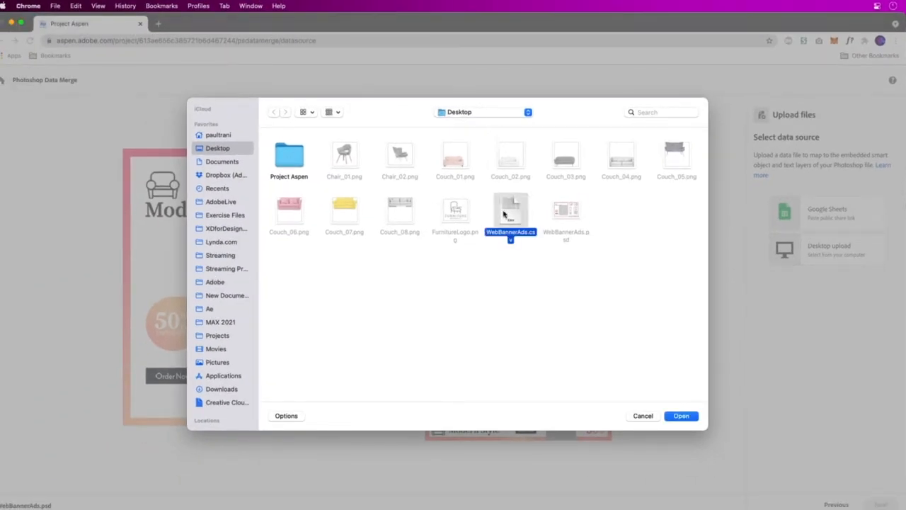
mouse_move(524, 377)
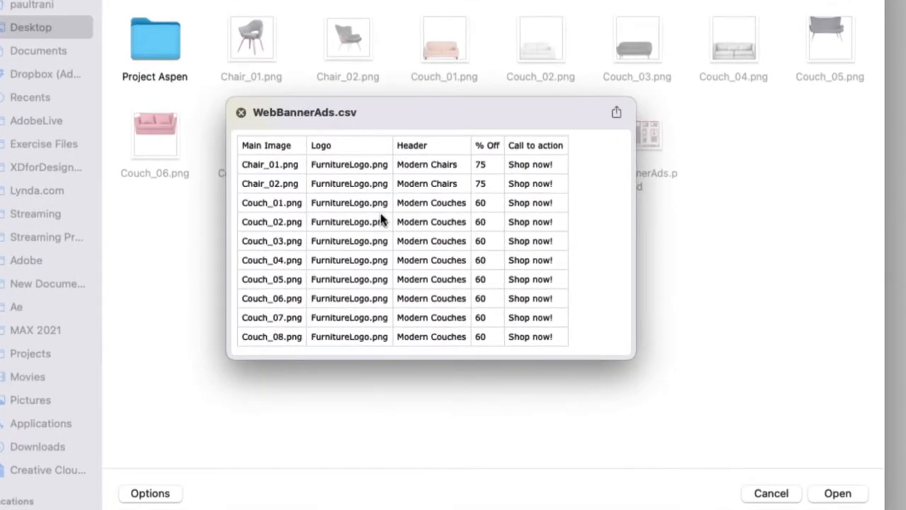
mouse_move(267, 335)
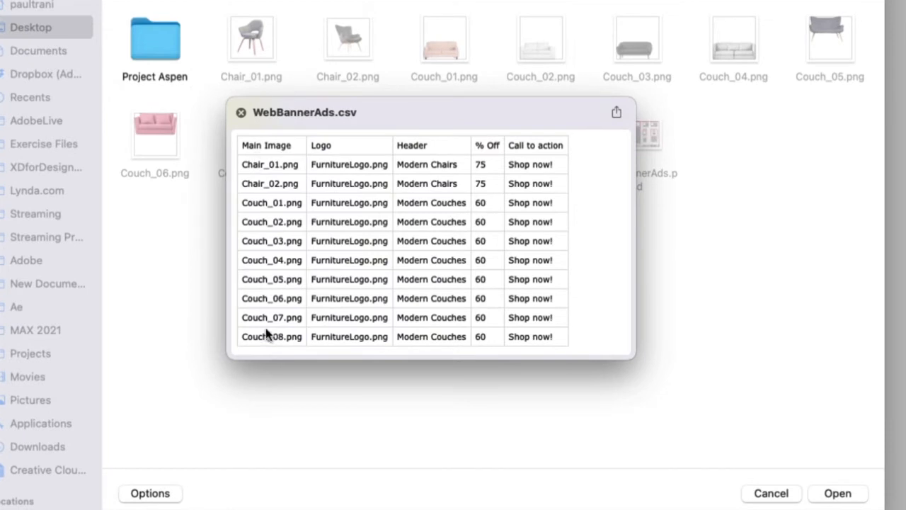
mouse_move(358, 347)
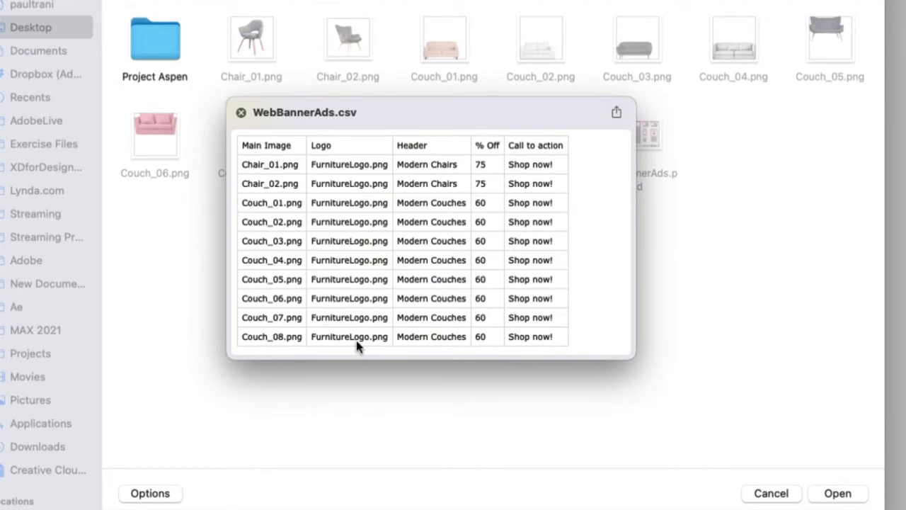
mouse_move(452, 318)
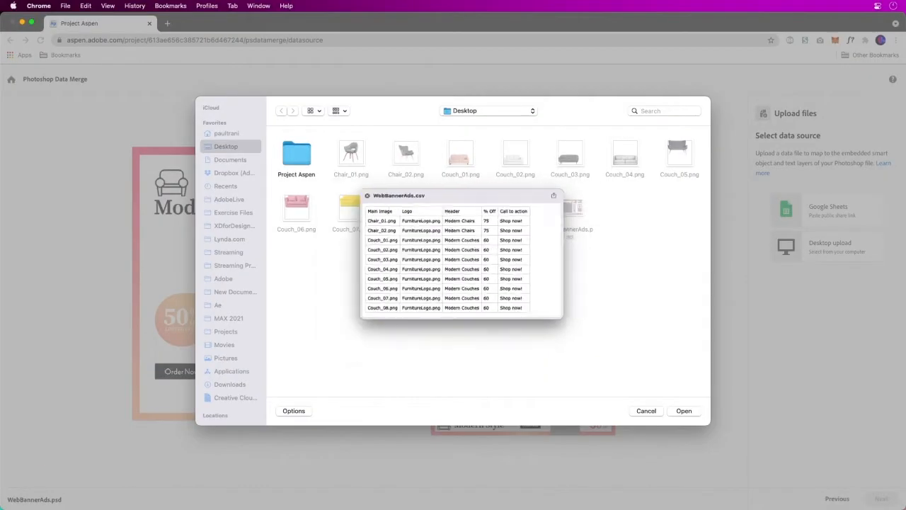
Load WebBannerAds.csv and map the image, Logo and first % Off layers to matching columns.
left_click(683, 411)
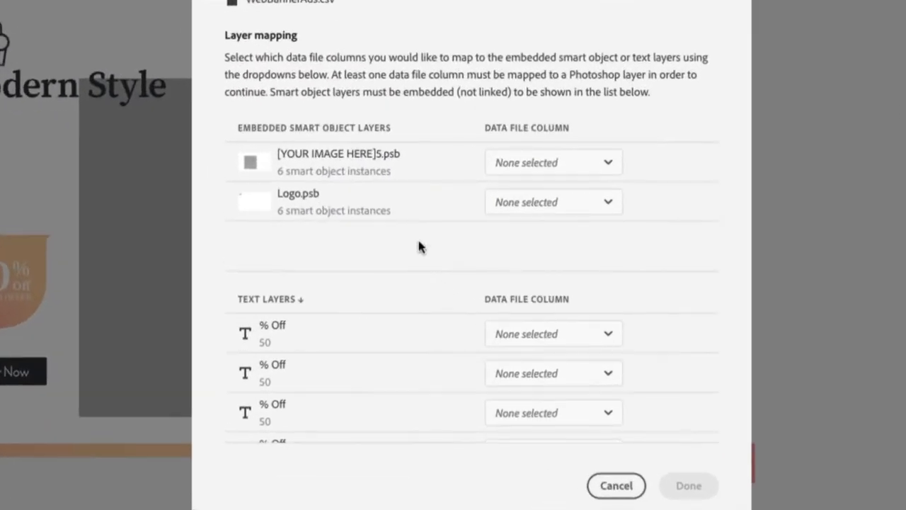
left_click(553, 163)
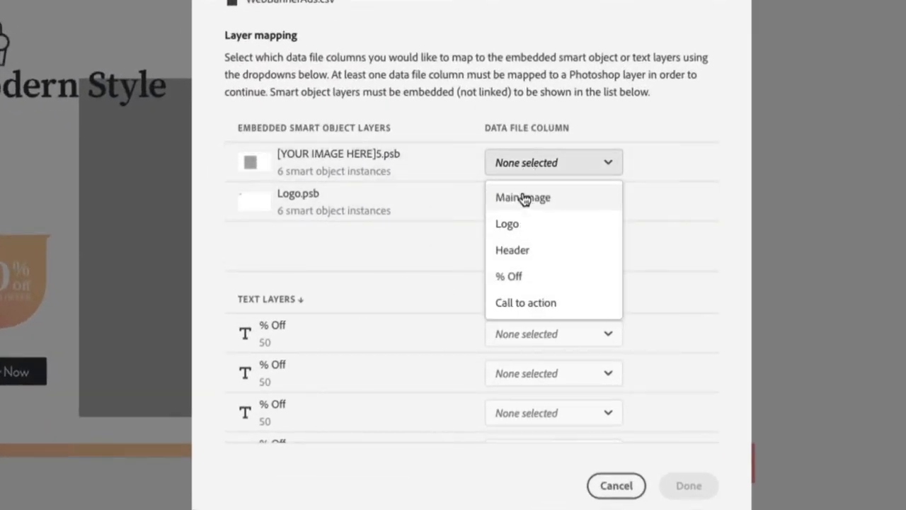
left_click(522, 196)
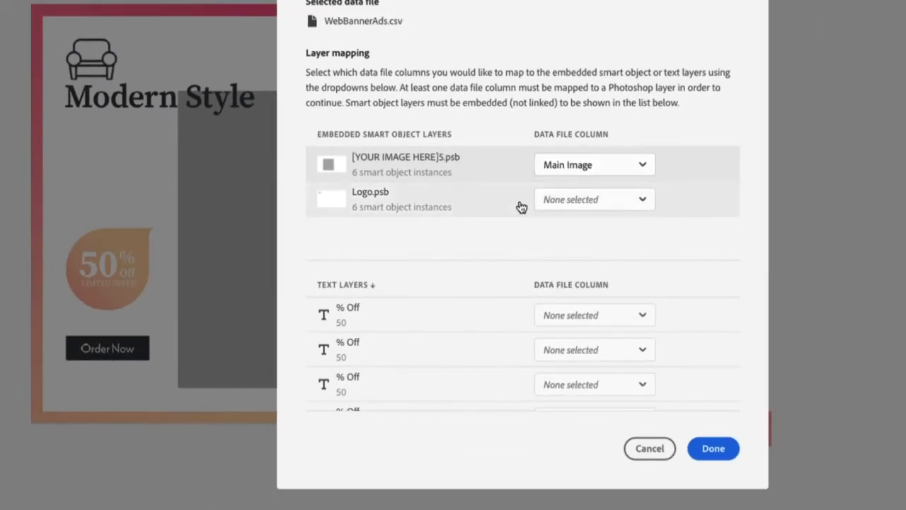
left_click(594, 199)
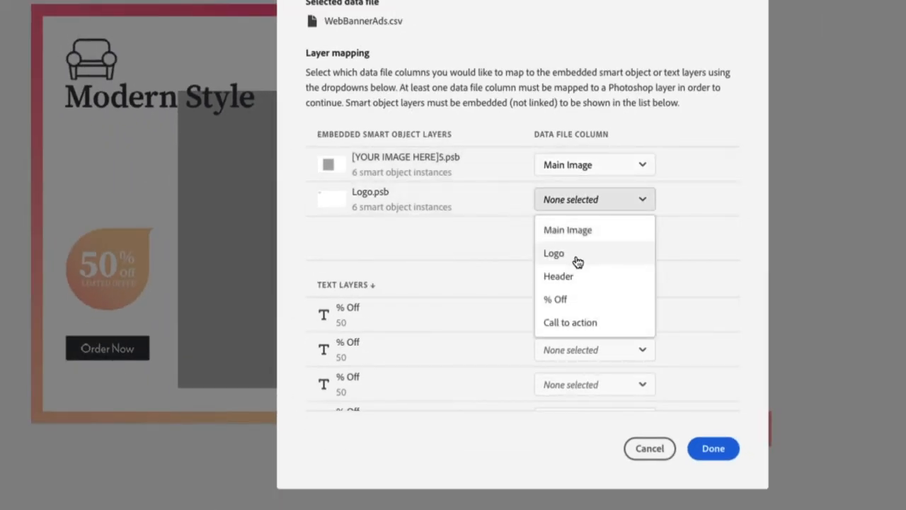
left_click(554, 253)
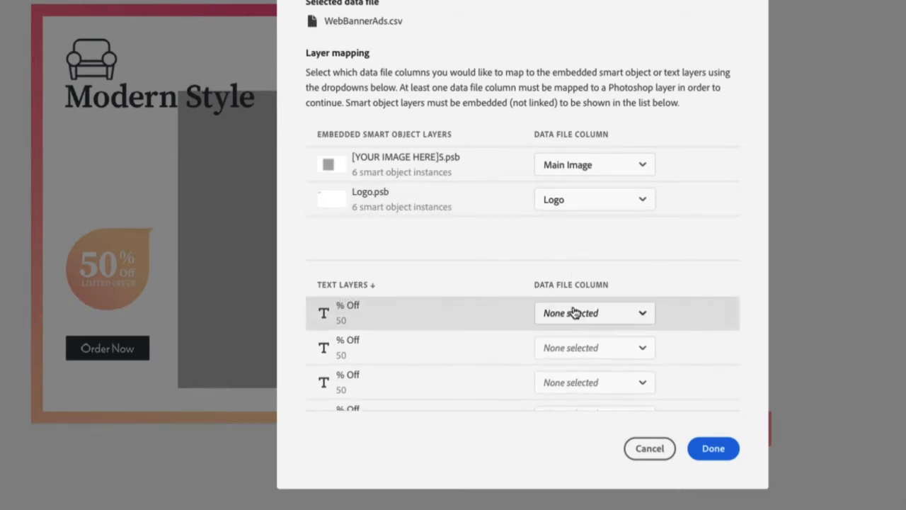
left_click(593, 313)
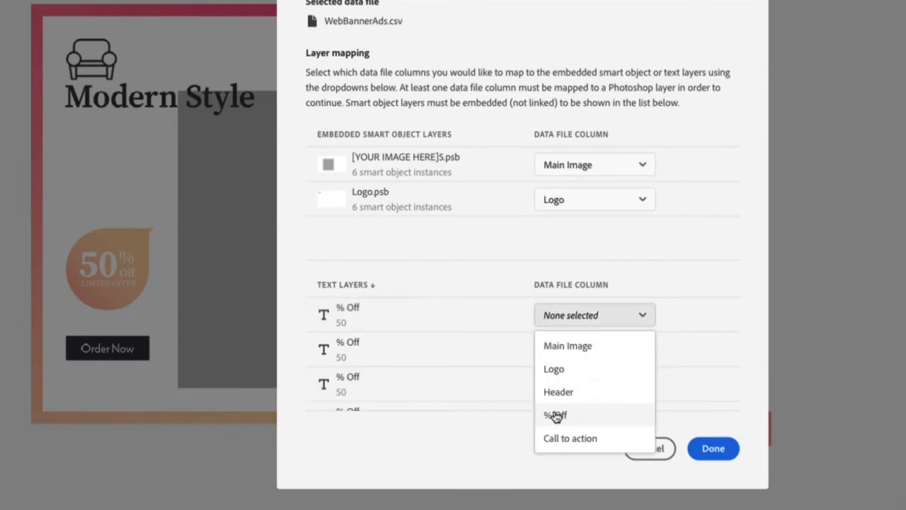
left_click(555, 415)
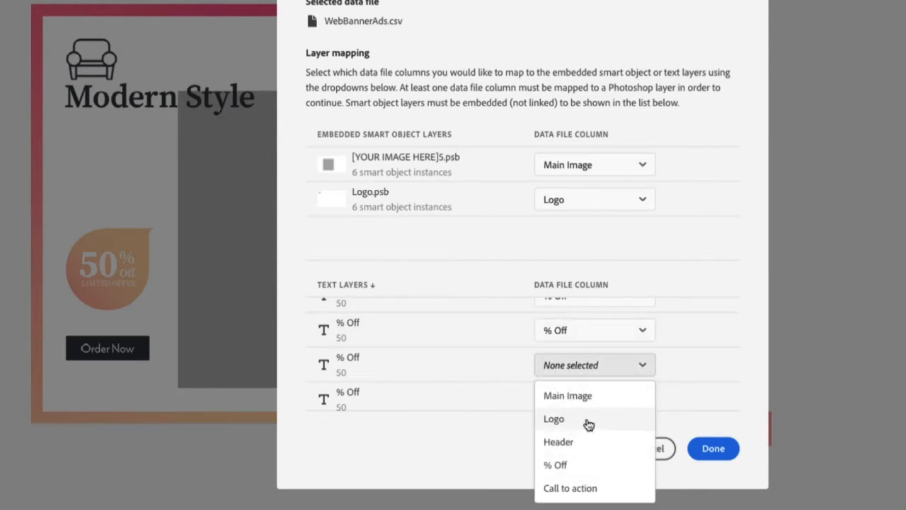
mouse_move(563, 465)
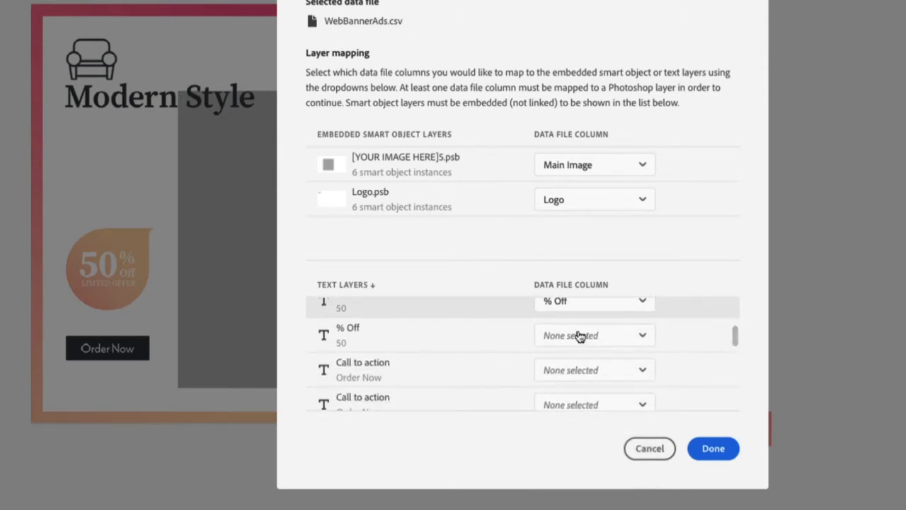
Map the remaining Header text layers to the Header column and finish the mapping.
scroll("down", 3)
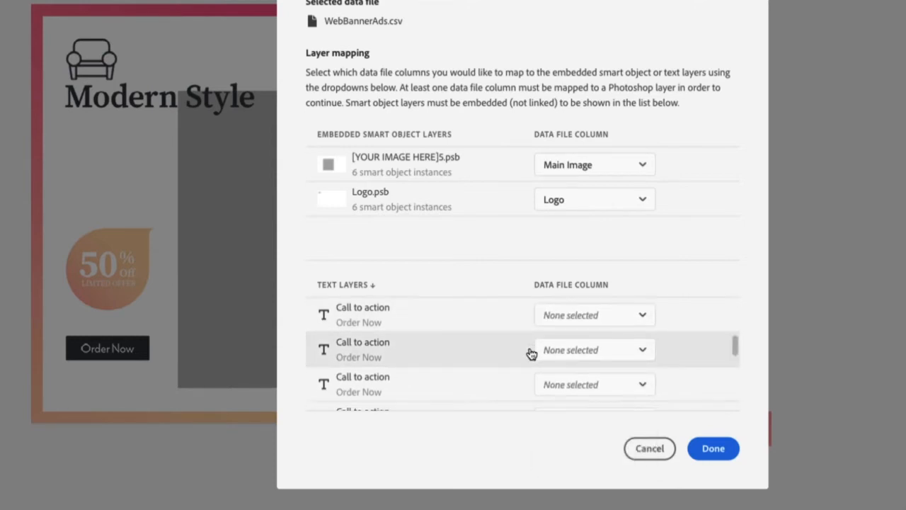
scroll("down", 3)
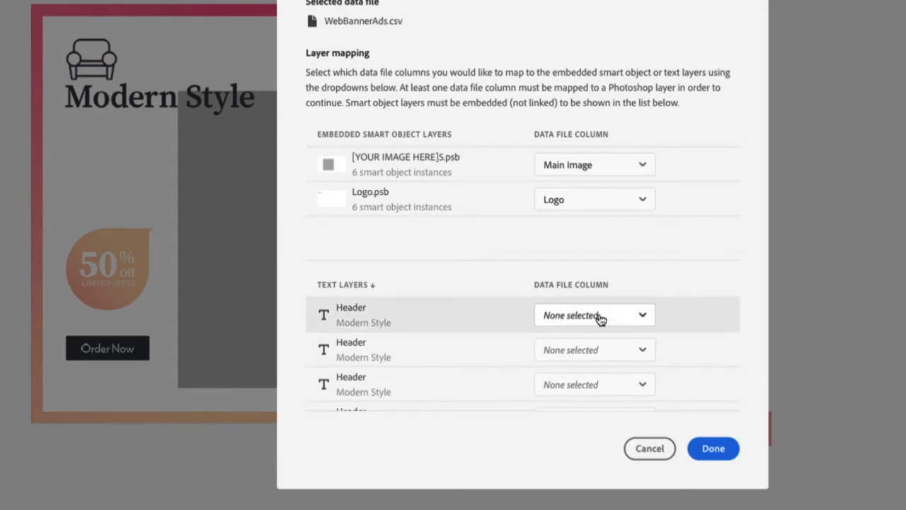
left_click(593, 315)
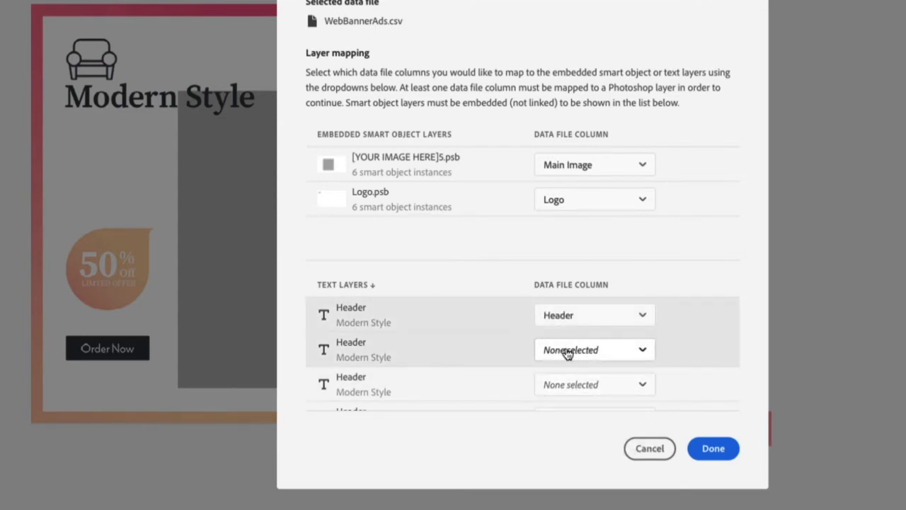
left_click(594, 349)
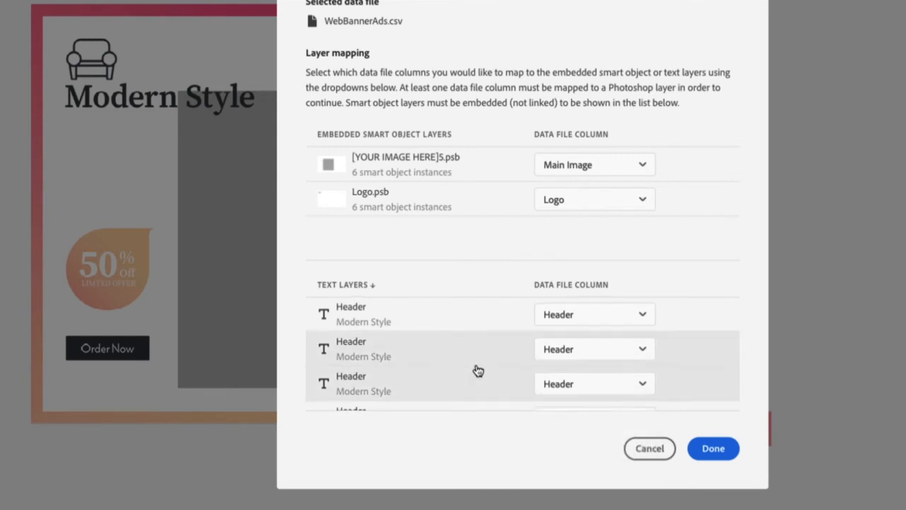
left_click(593, 348)
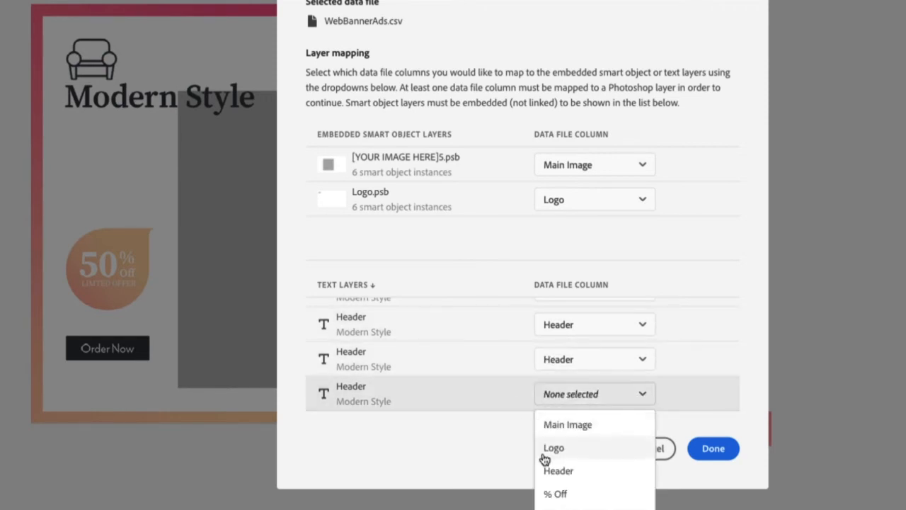
left_click(713, 448)
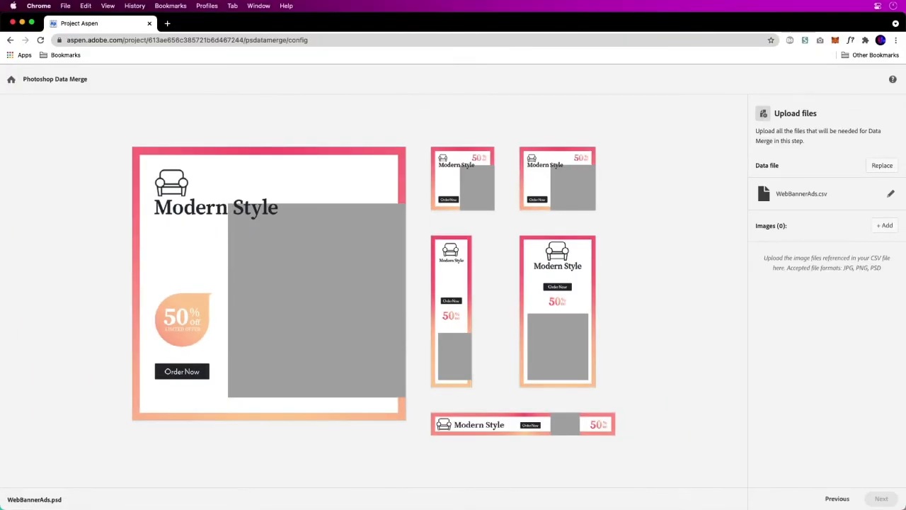
Add and upload the eleven chair, couch and logo PNGs from the Desktop.
left_click(884, 225)
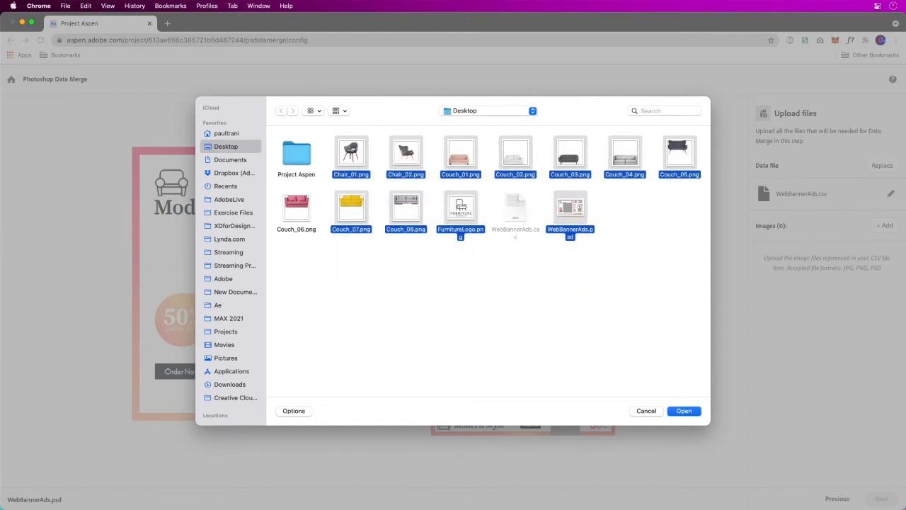
left_click(296, 212)
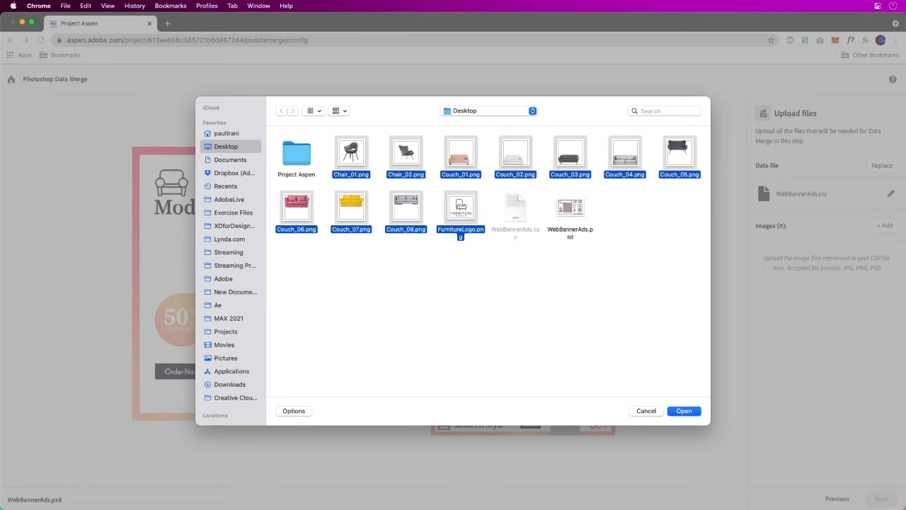
left_click(683, 411)
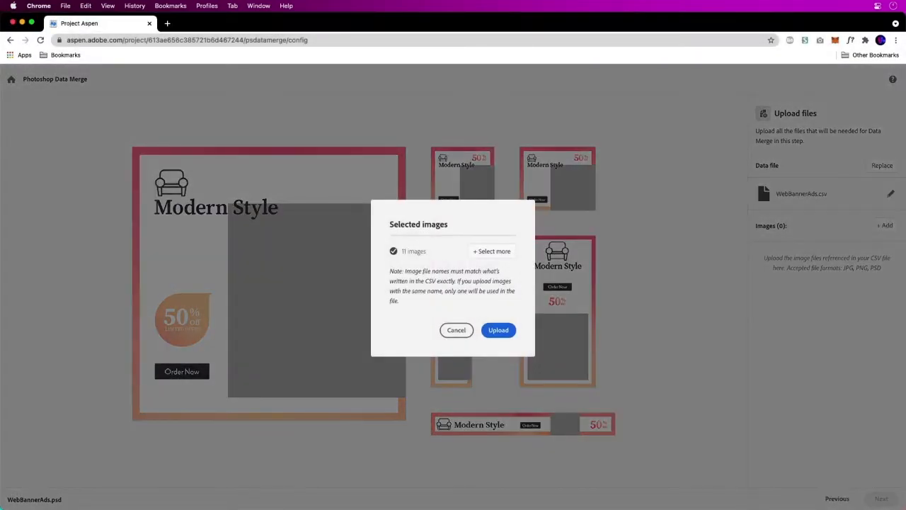
left_click(499, 330)
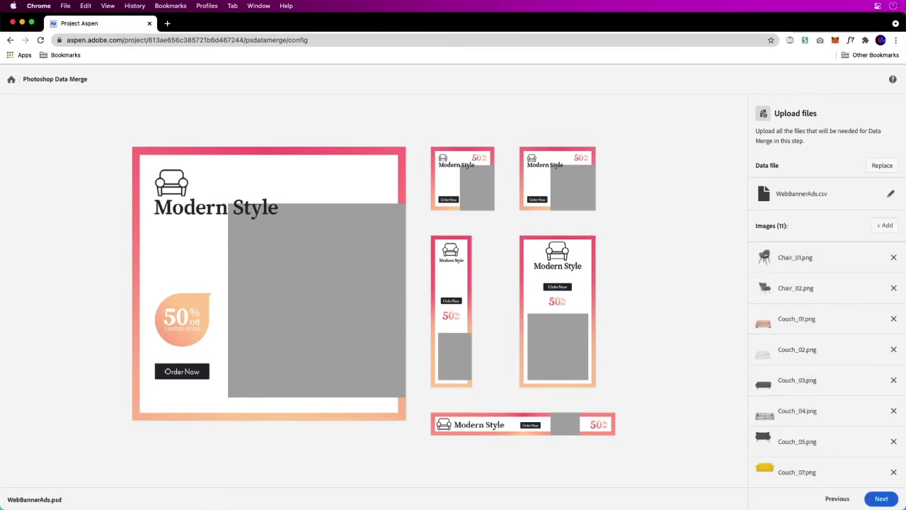
Preview the merged chair banner records, then run the export of ten PSD variants.
left_click(882, 498)
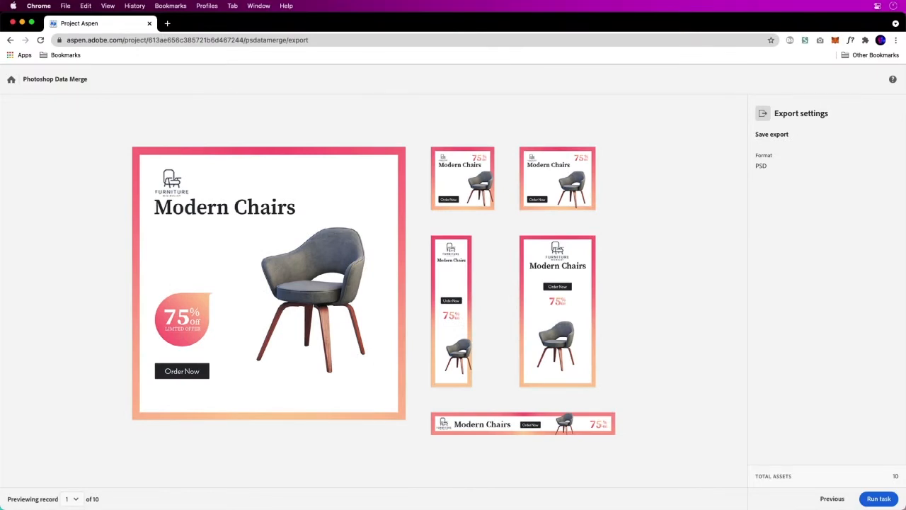
left_click(879, 498)
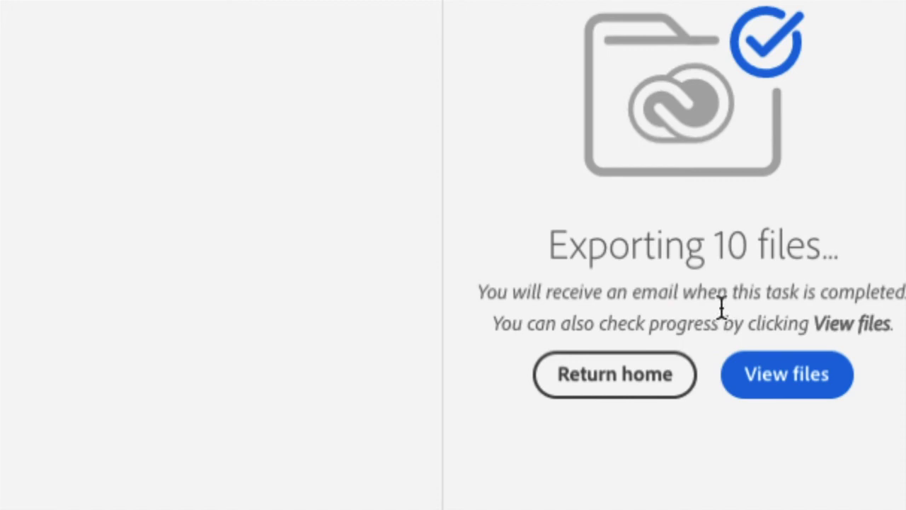
View the exported WebBannerAds PSD files in Creative Cloud.
left_click(786, 374)
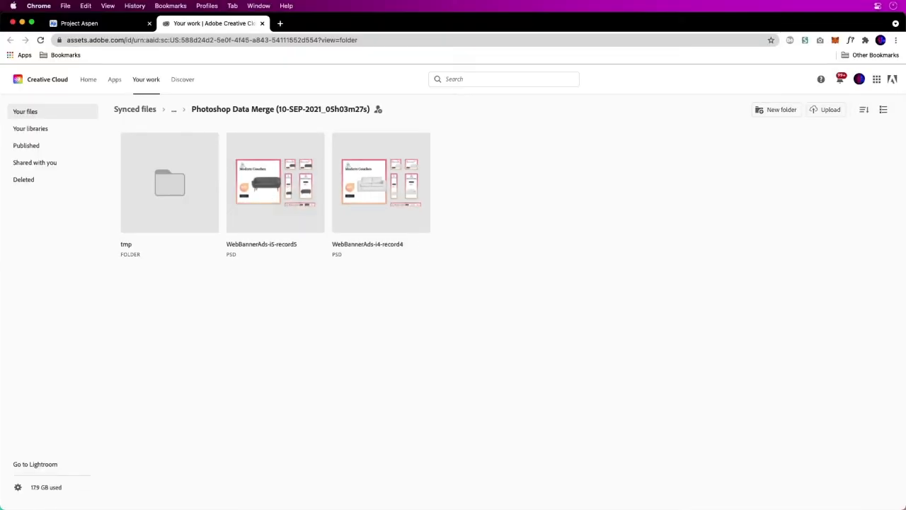
mouse_move(453, 499)
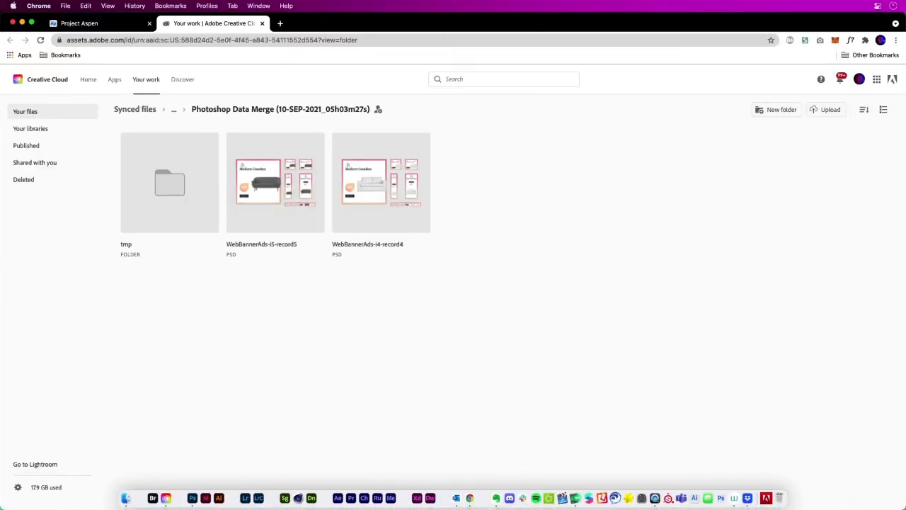